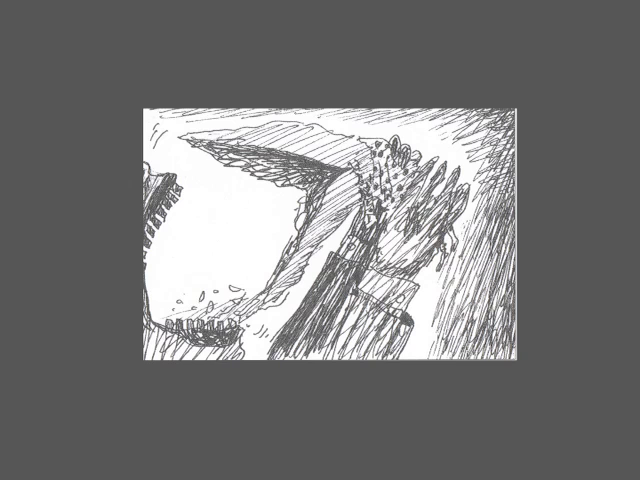
pyautogui.scroll(-3)
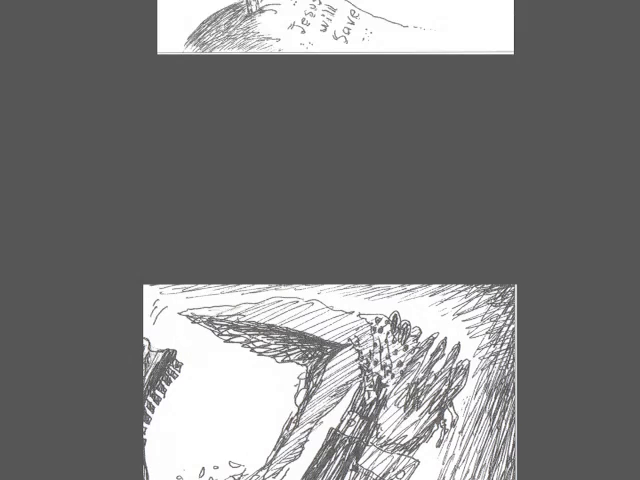